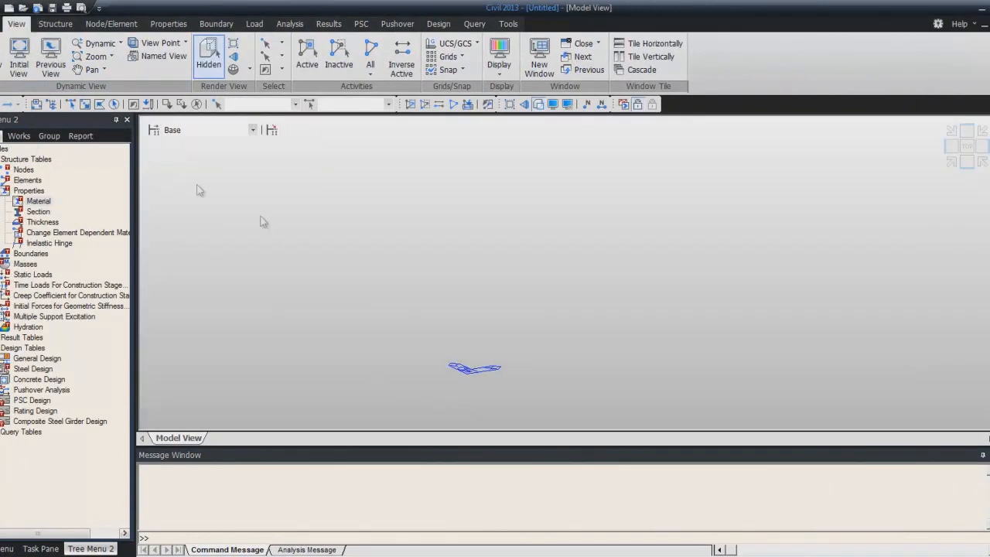
mouse_move(750, 319)
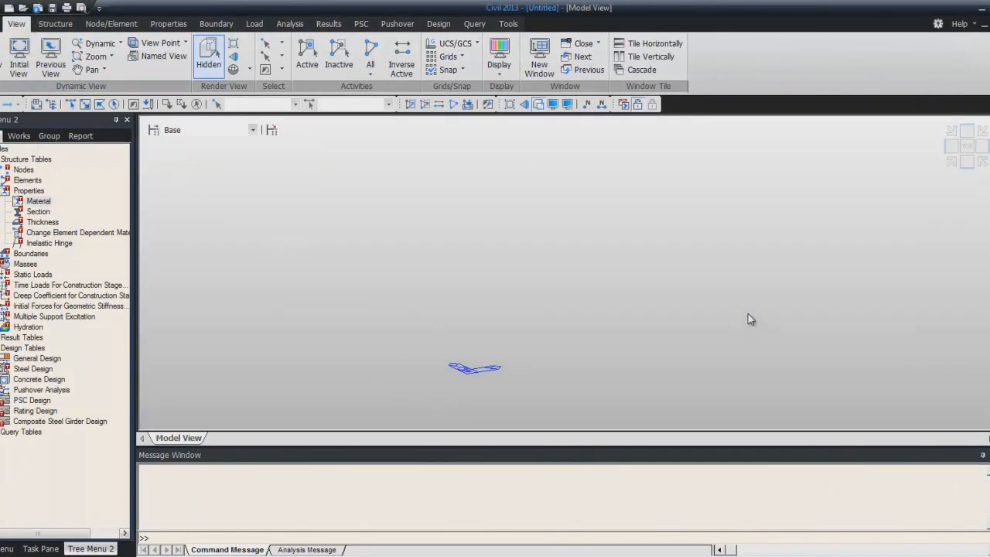
mouse_move(707, 318)
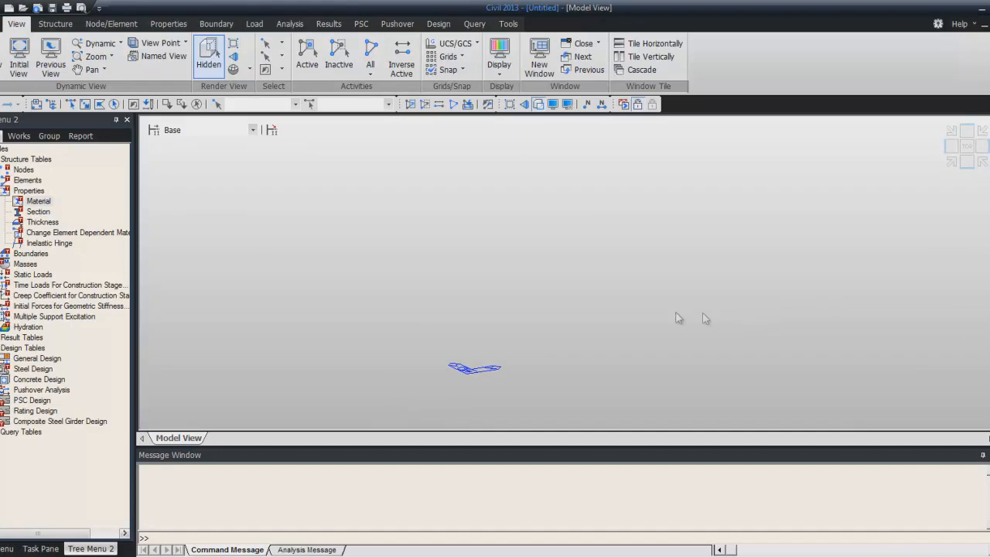
- Turn on the point grid display in the model view and show the snap options
click(449, 58)
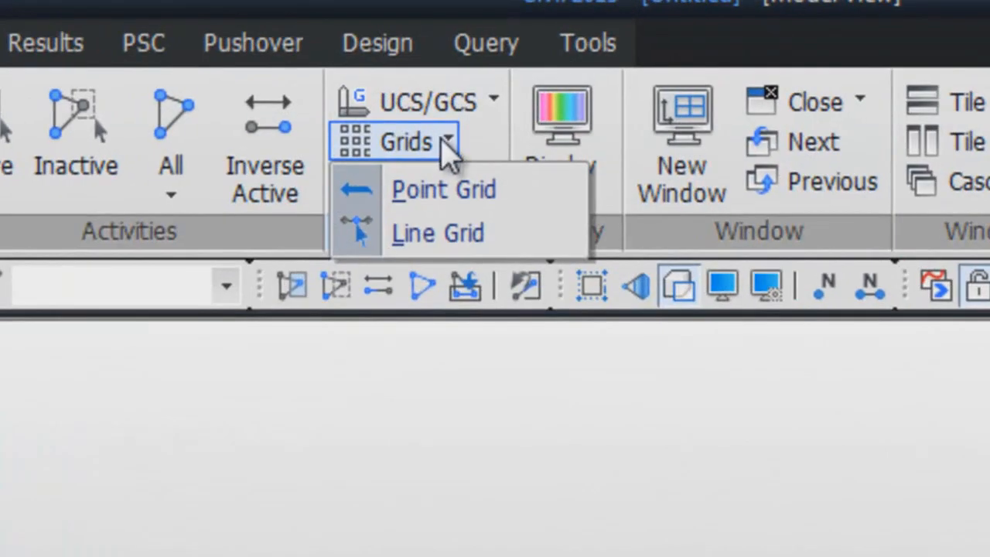
click(443, 189)
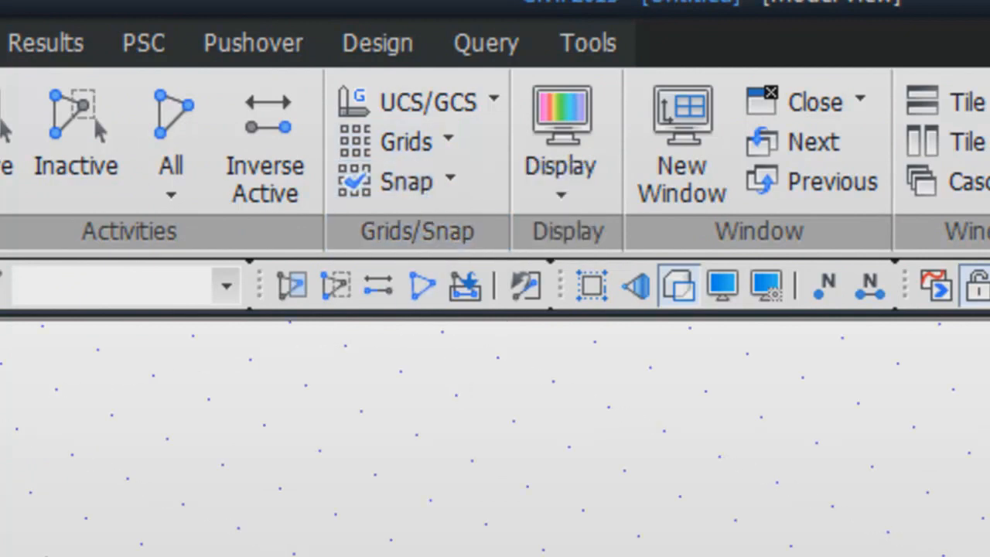
click(448, 181)
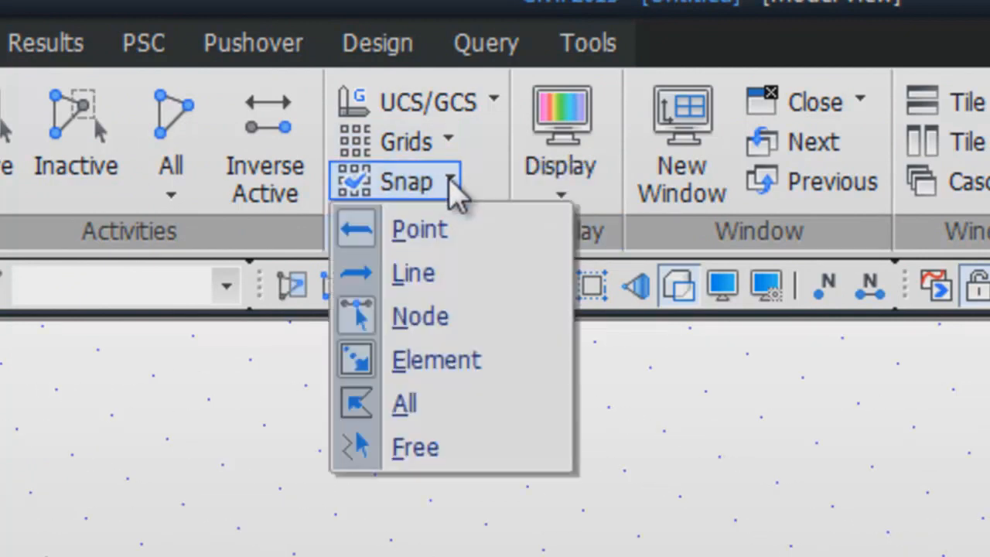
mouse_move(456, 232)
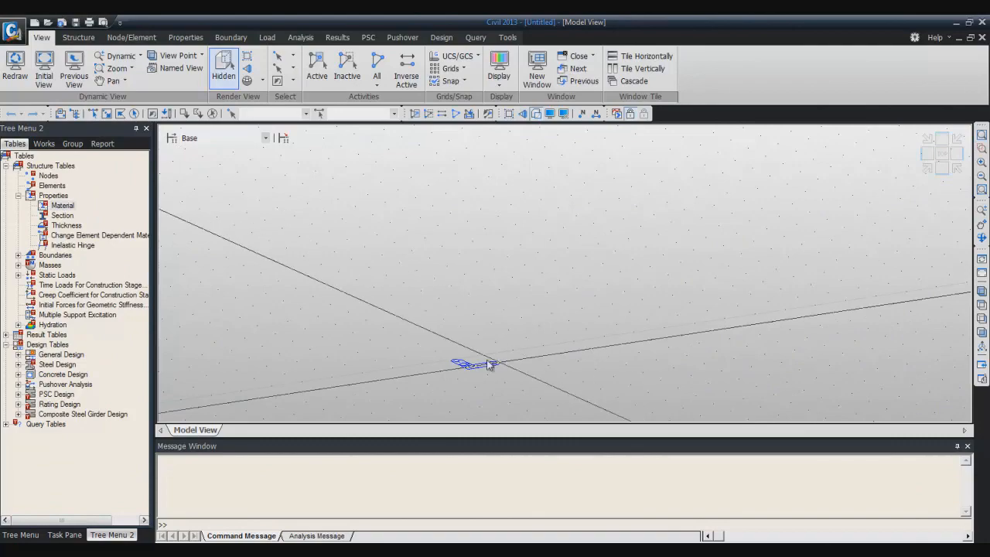
- Define point grid spacing of 2 ft in dx and dy (2,2)
click(77, 37)
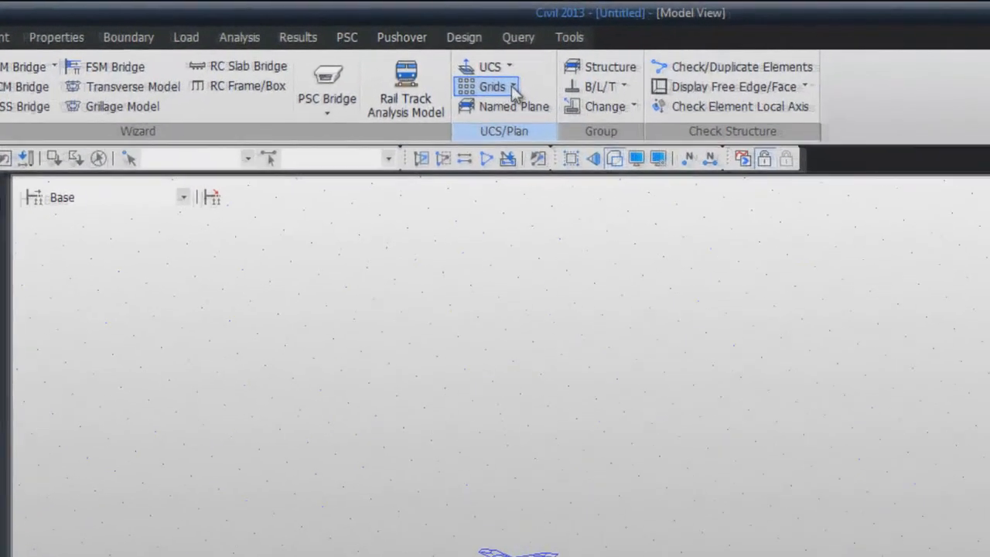
click(488, 85)
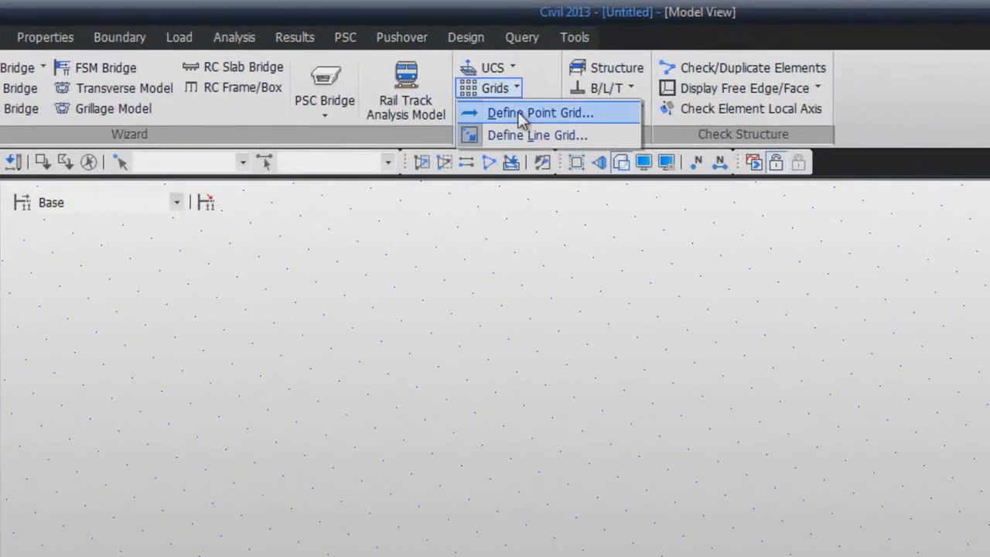
click(534, 112)
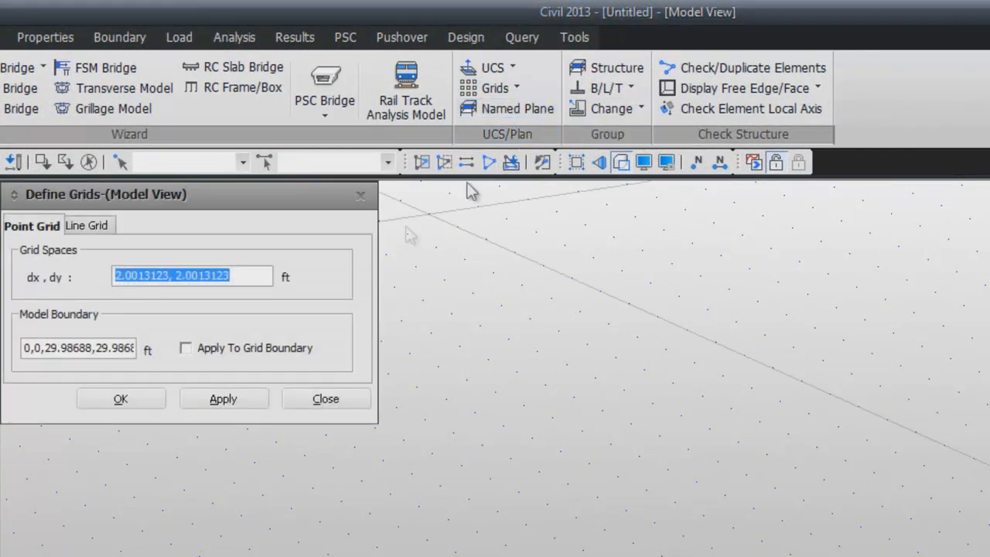
text(2,2)
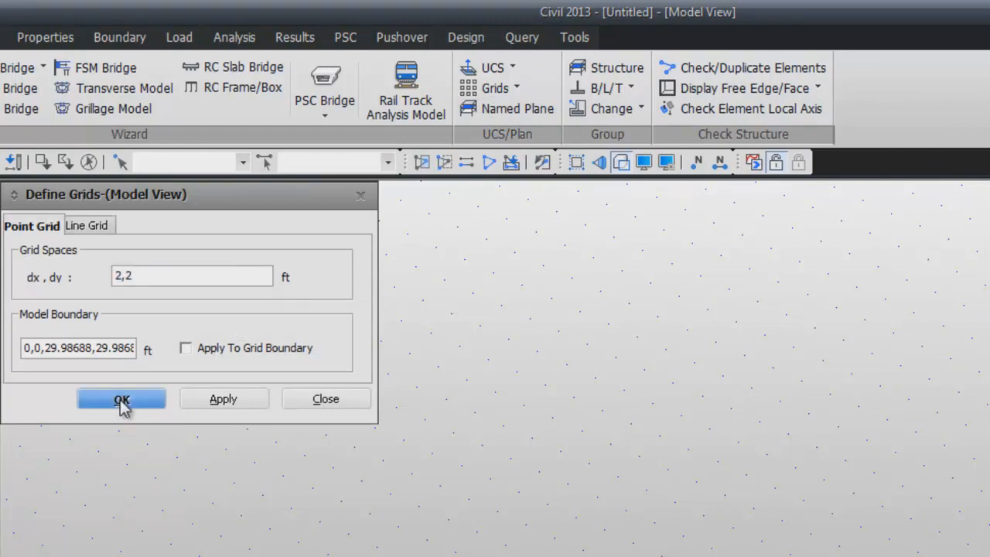
click(121, 398)
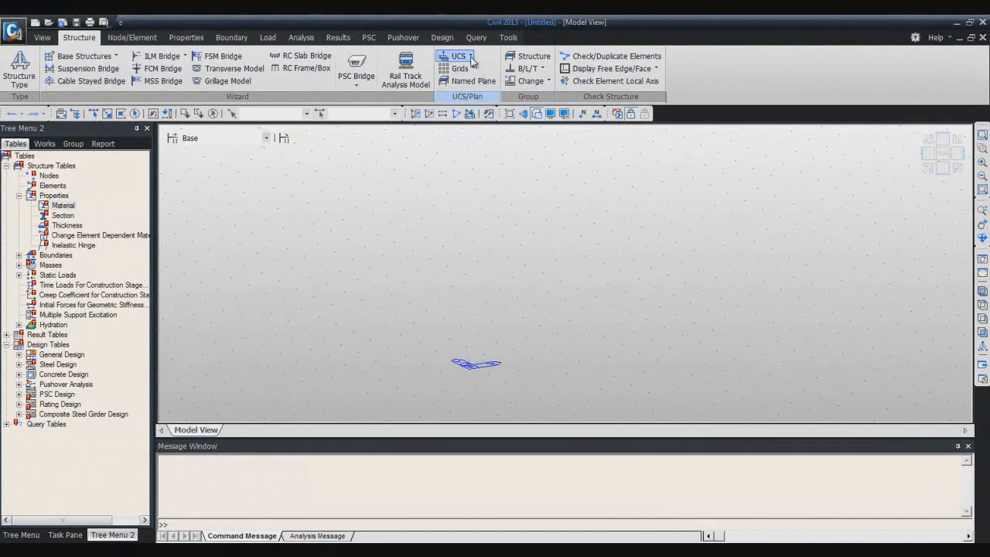
mouse_move(459, 56)
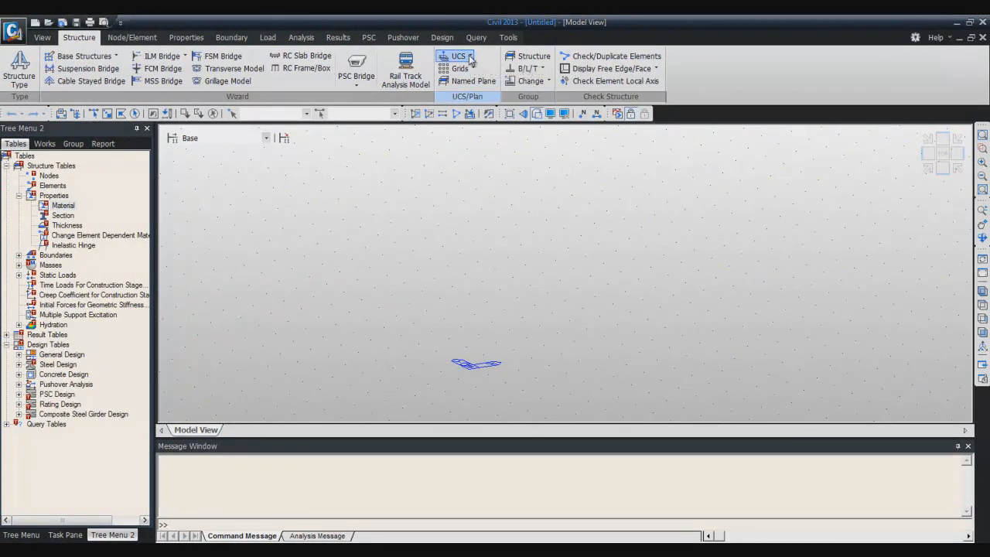
- Create an X-Z plane UCS at origin 0,0,0 with angle 0
click(457, 56)
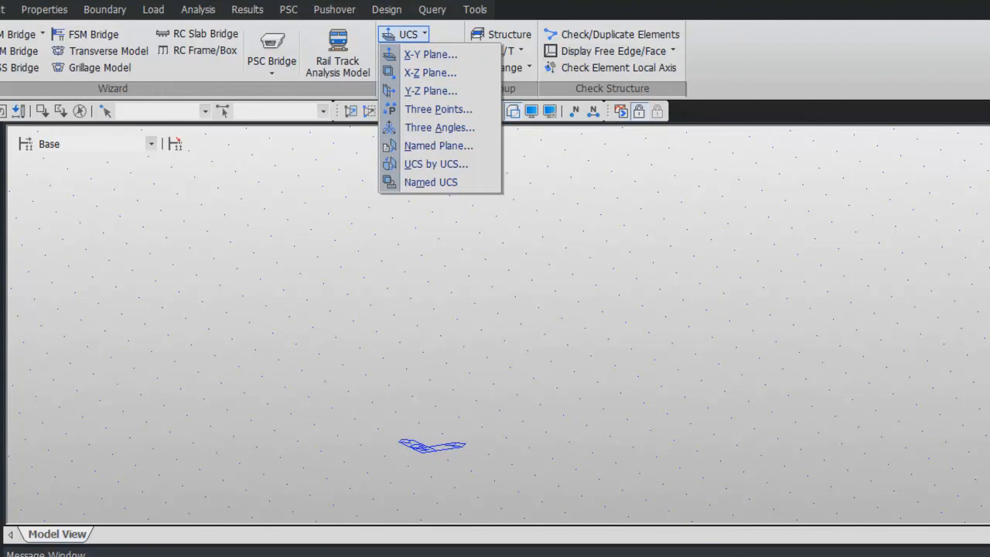
mouse_move(445, 80)
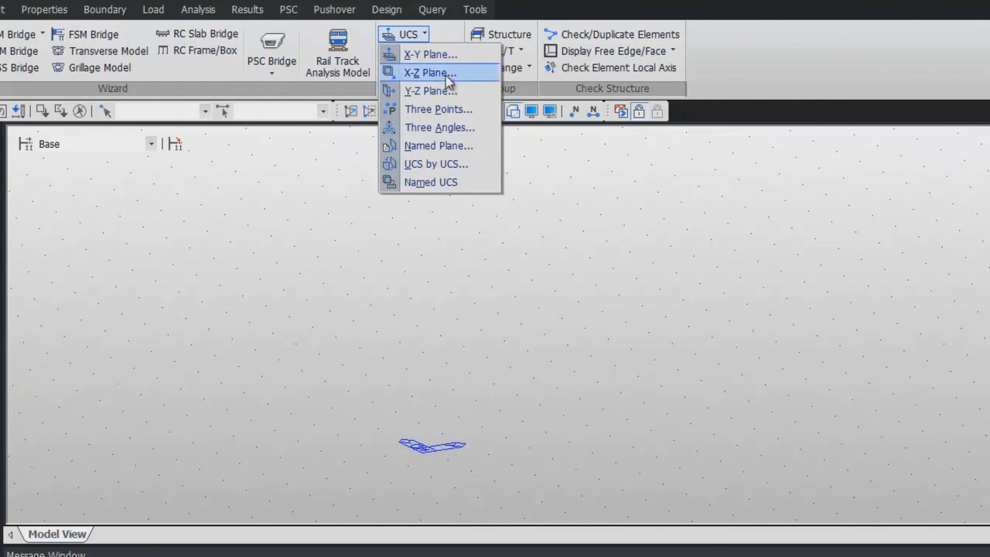
mouse_move(438, 73)
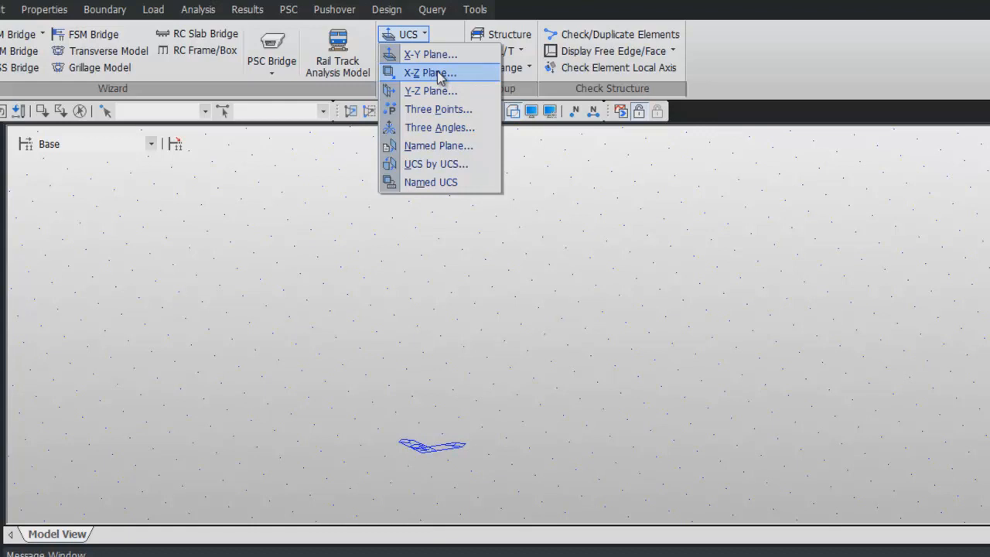
click(426, 72)
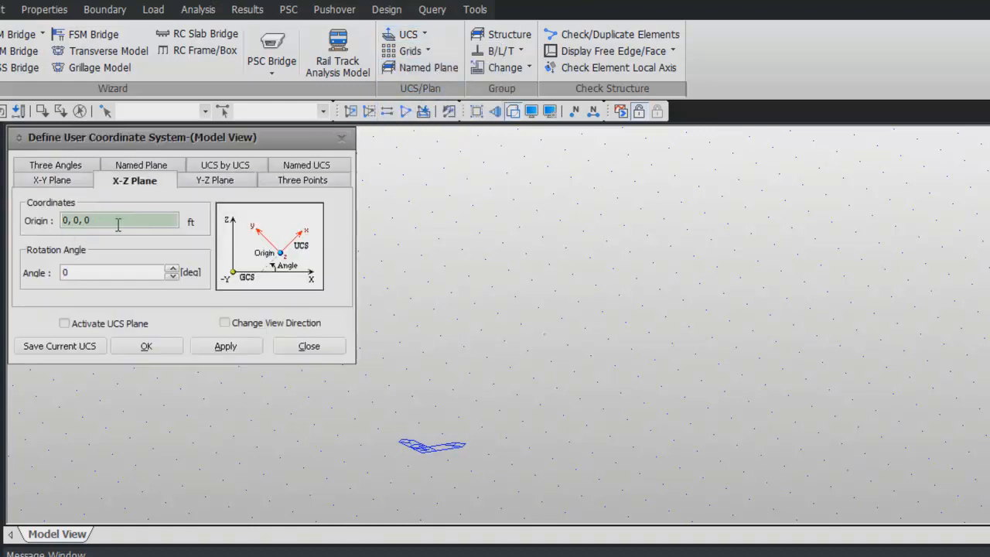
mouse_move(147, 334)
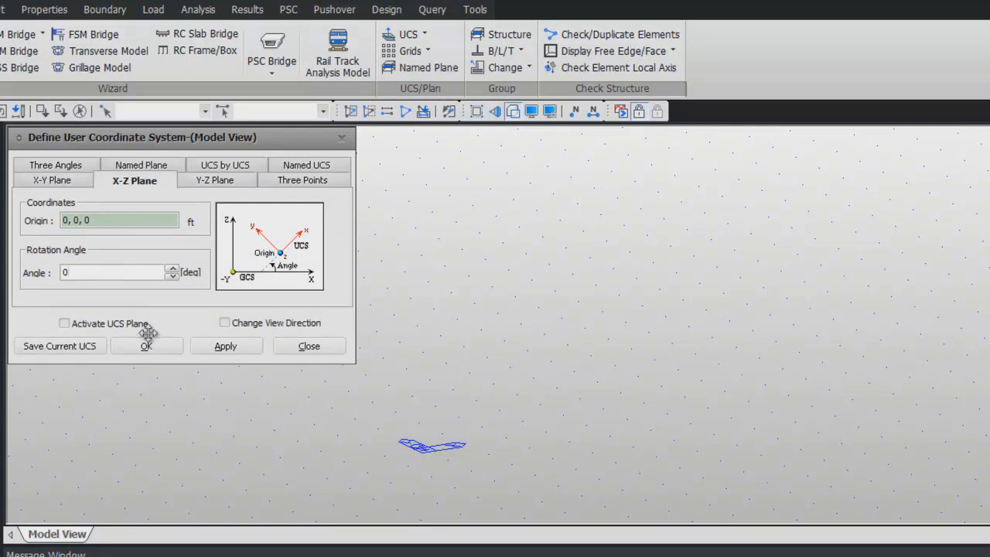
click(147, 345)
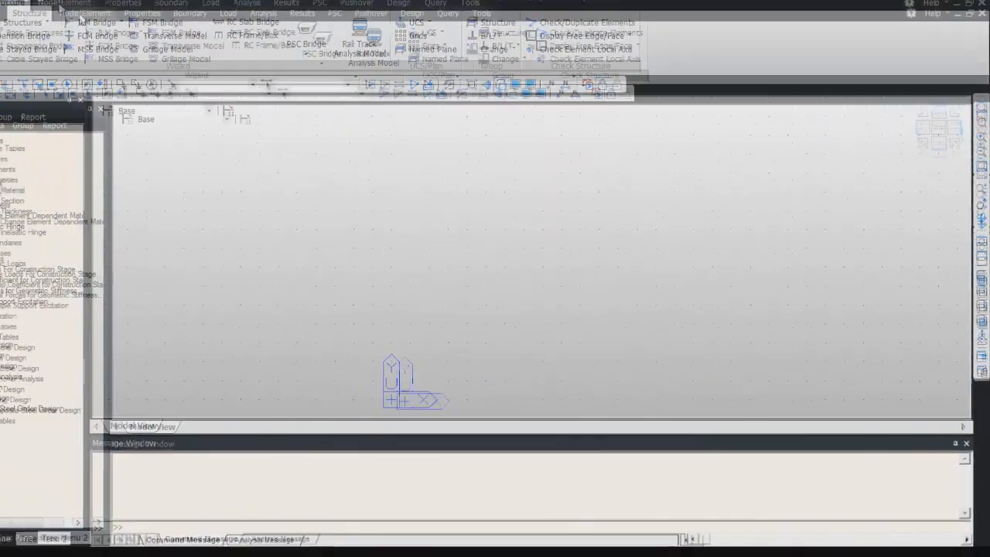
- Add material ID 1 as steel from the ASTM(S) standard, grade A36
click(186, 37)
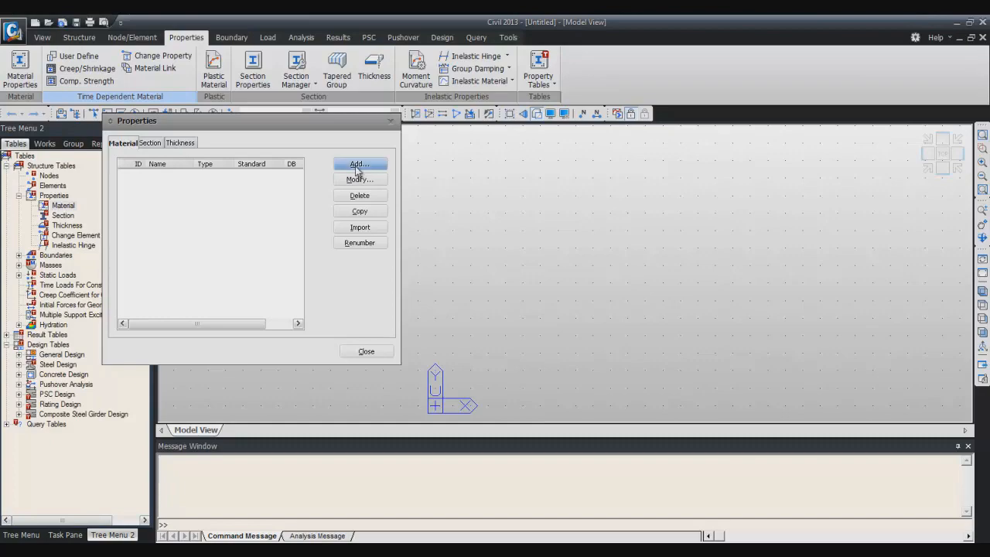
click(359, 163)
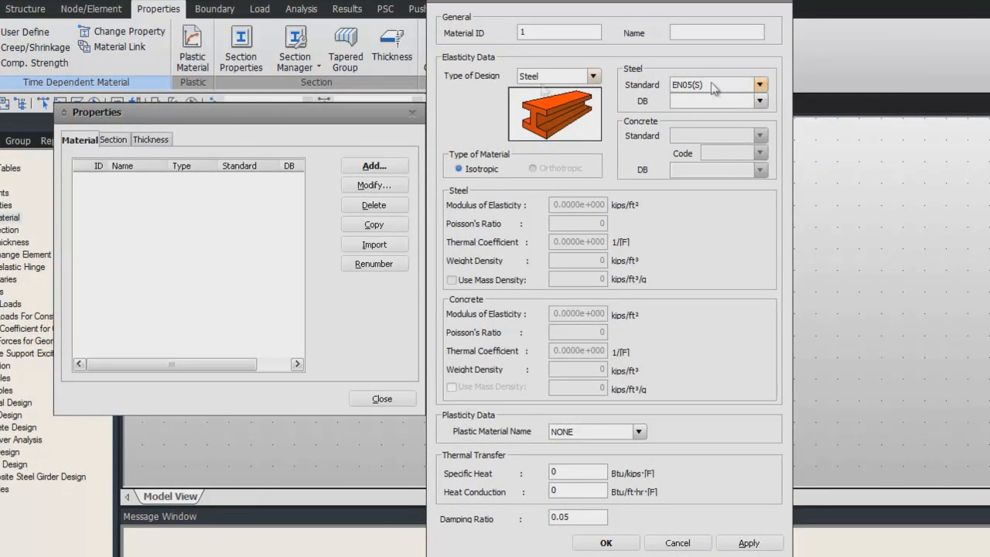
click(758, 85)
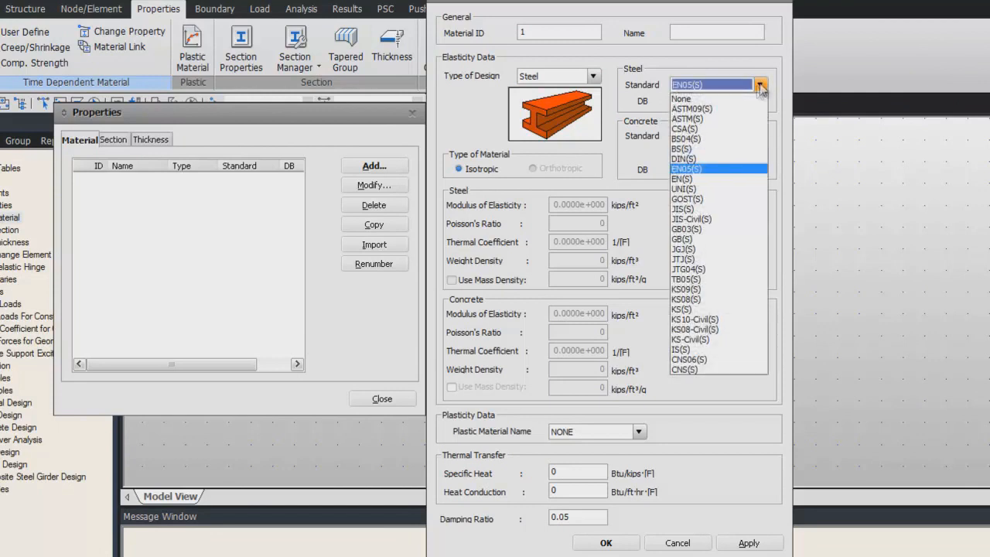
click(690, 118)
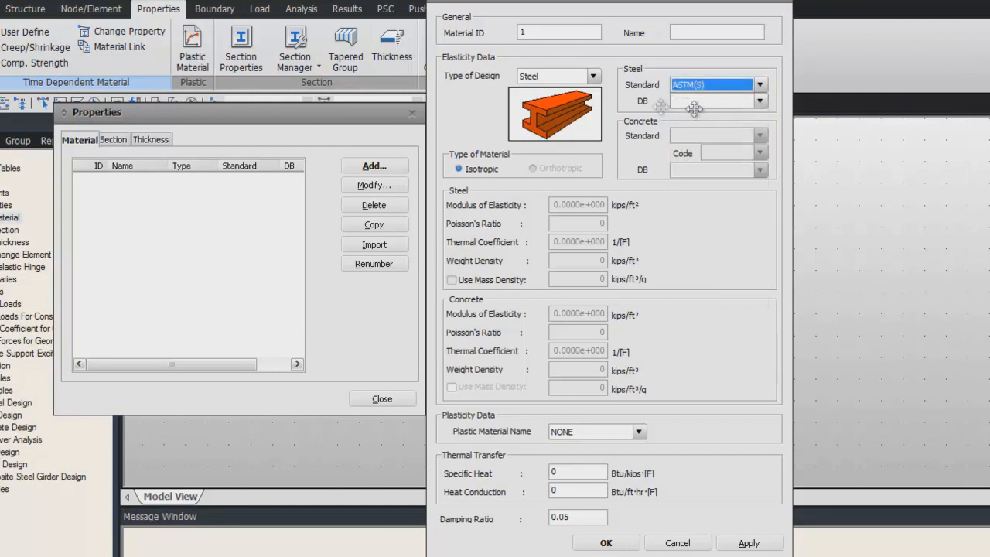
click(759, 102)
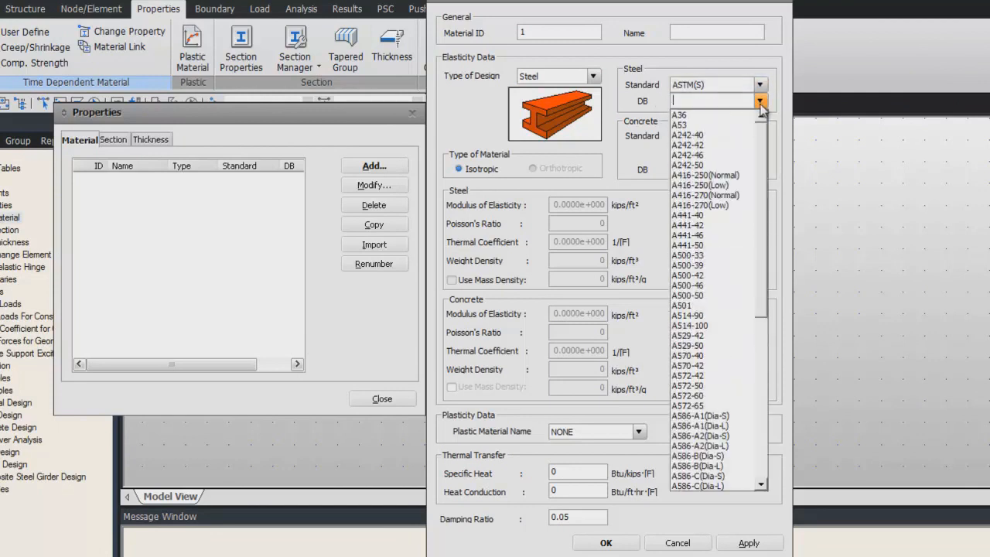
click(691, 114)
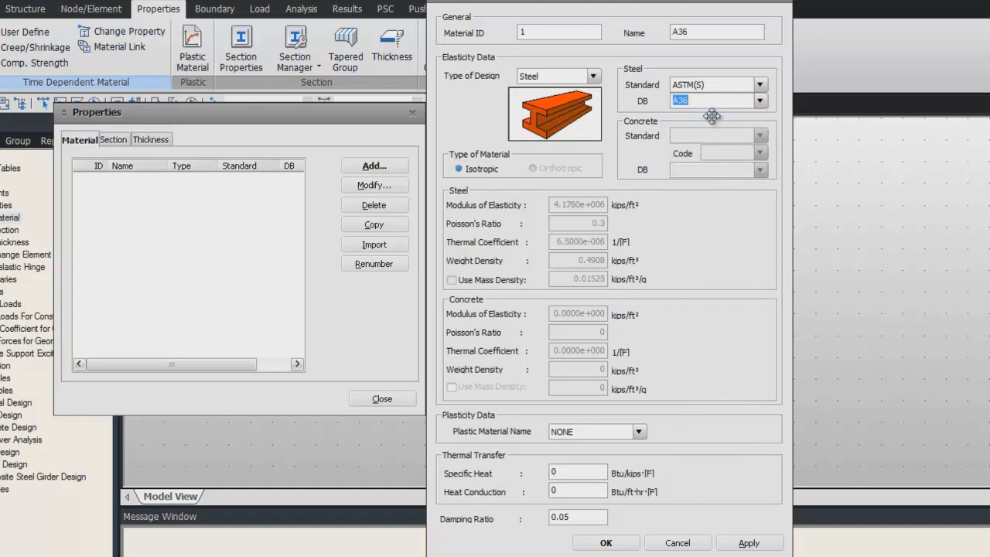
mouse_move(607, 542)
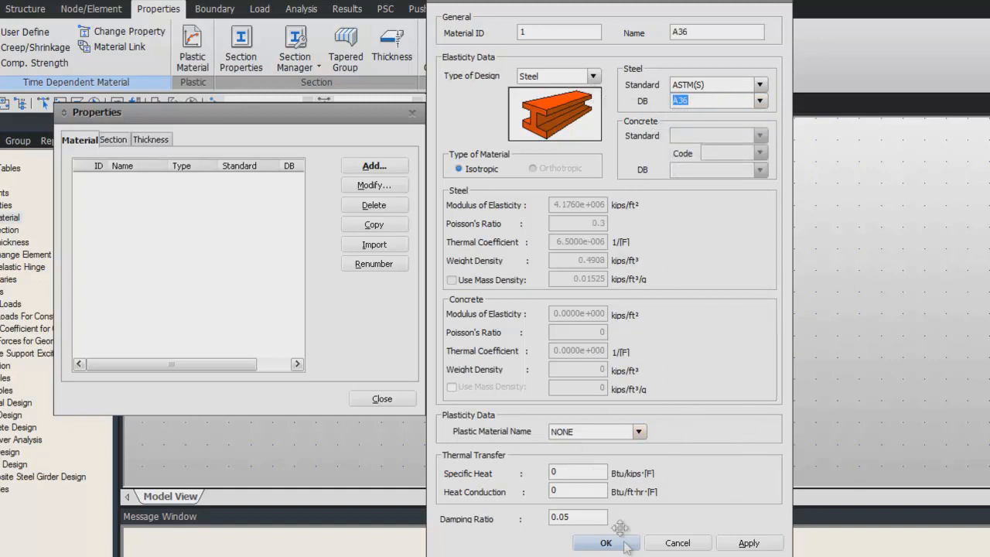
click(607, 542)
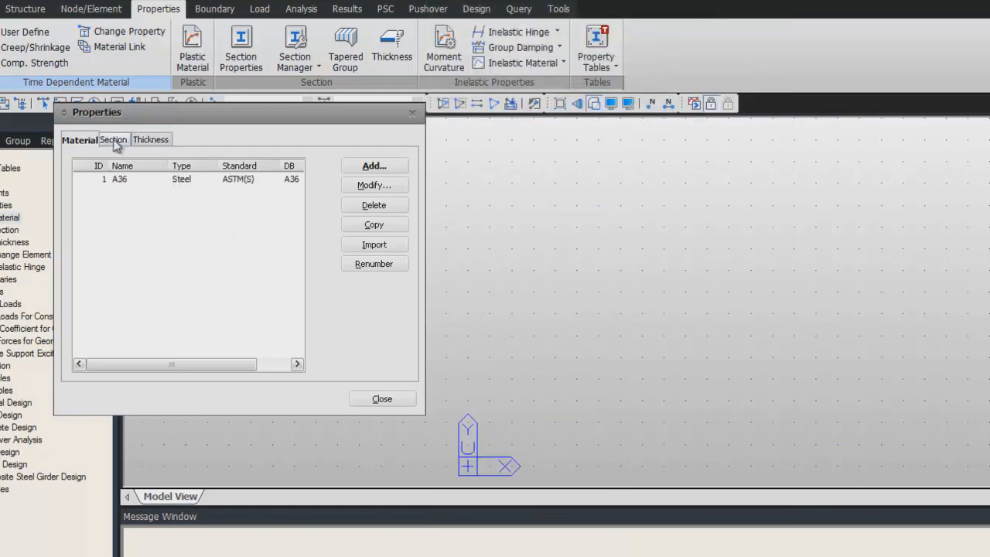
- Add AISC I-section W18x35 as section ID 1
click(114, 139)
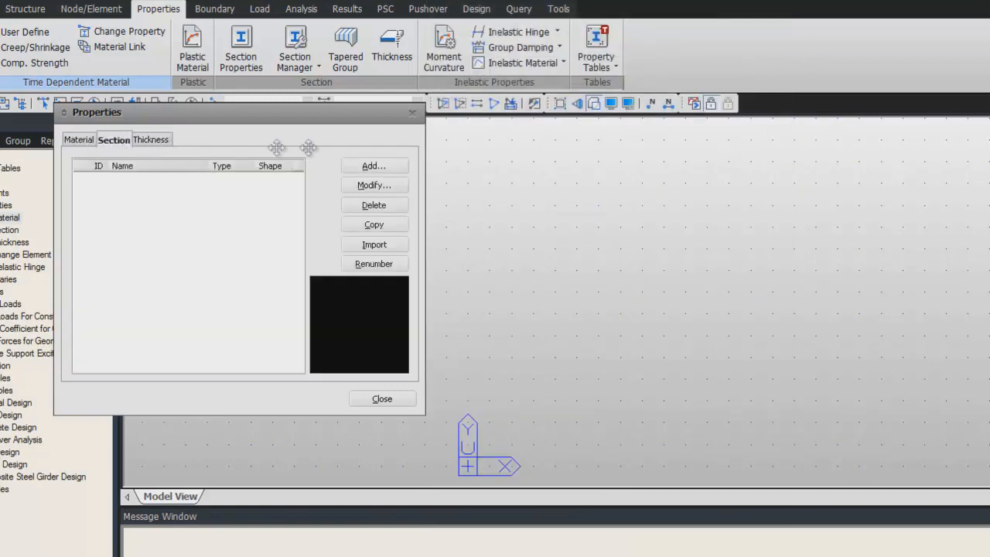
click(373, 165)
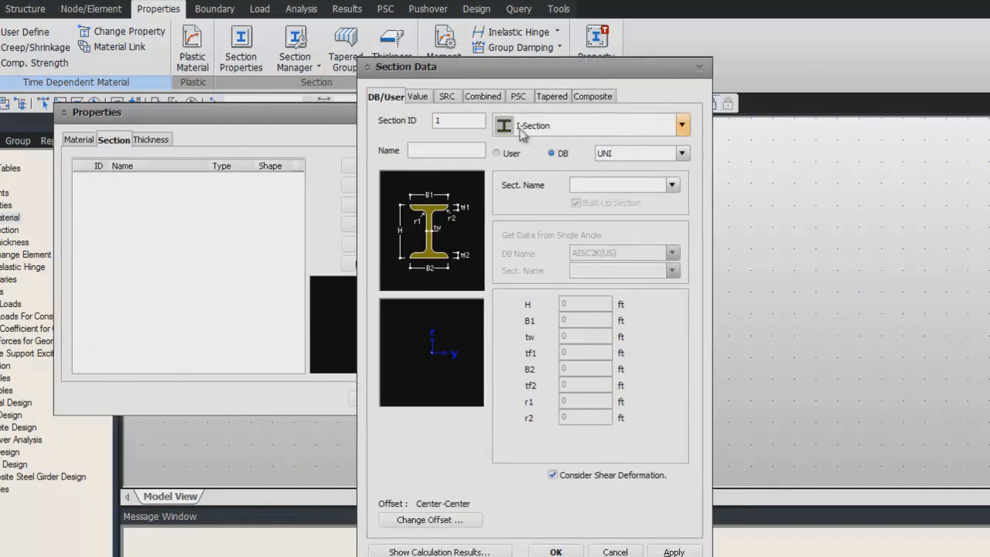
click(682, 125)
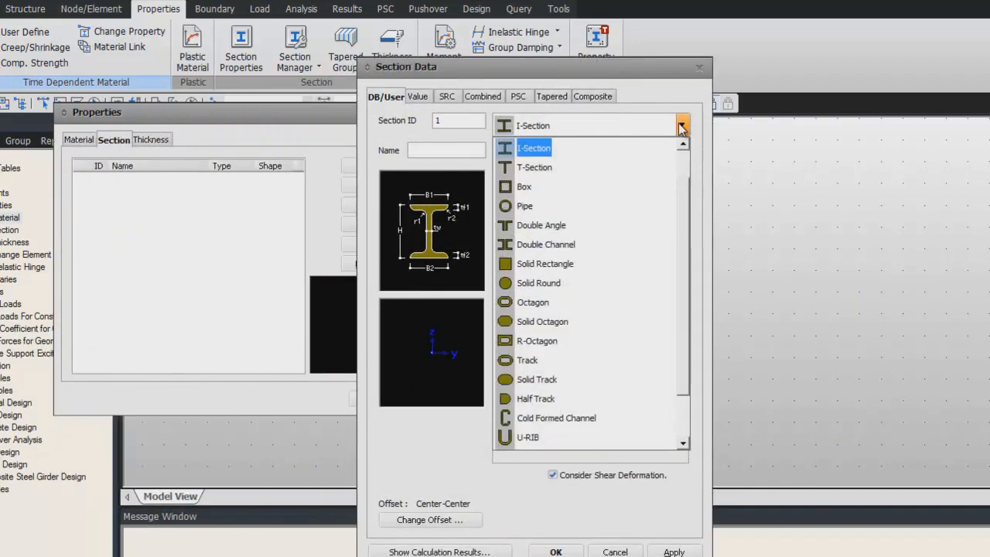
click(533, 148)
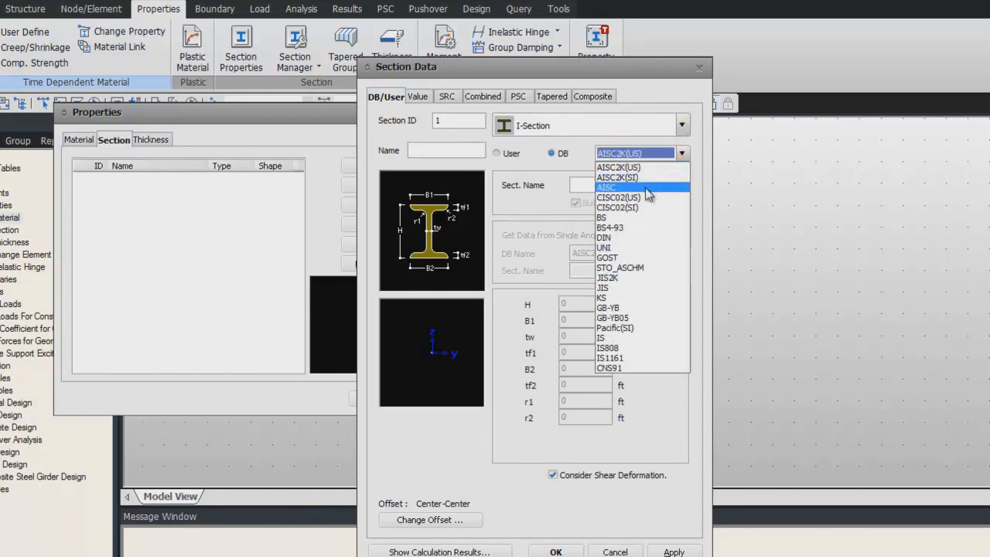
click(606, 187)
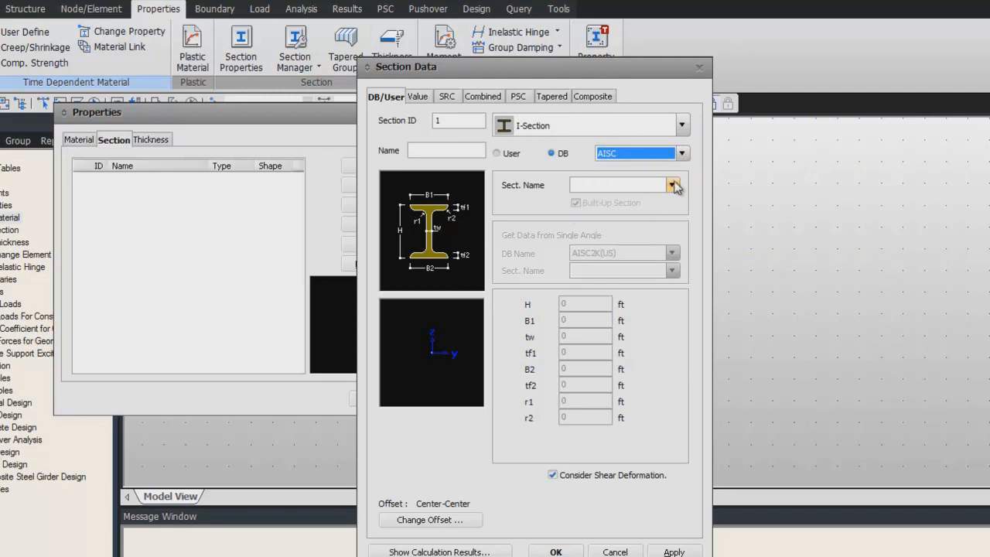
click(673, 185)
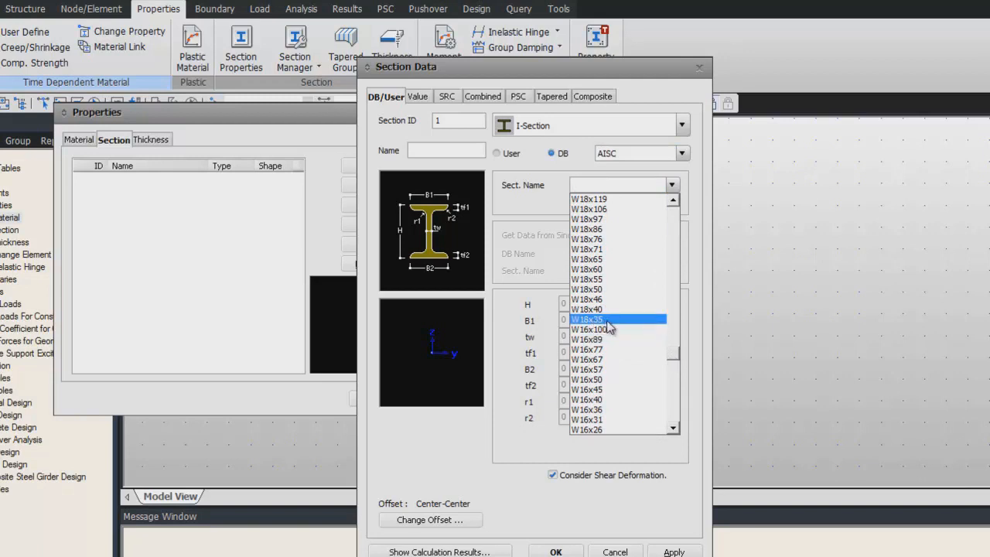
click(588, 319)
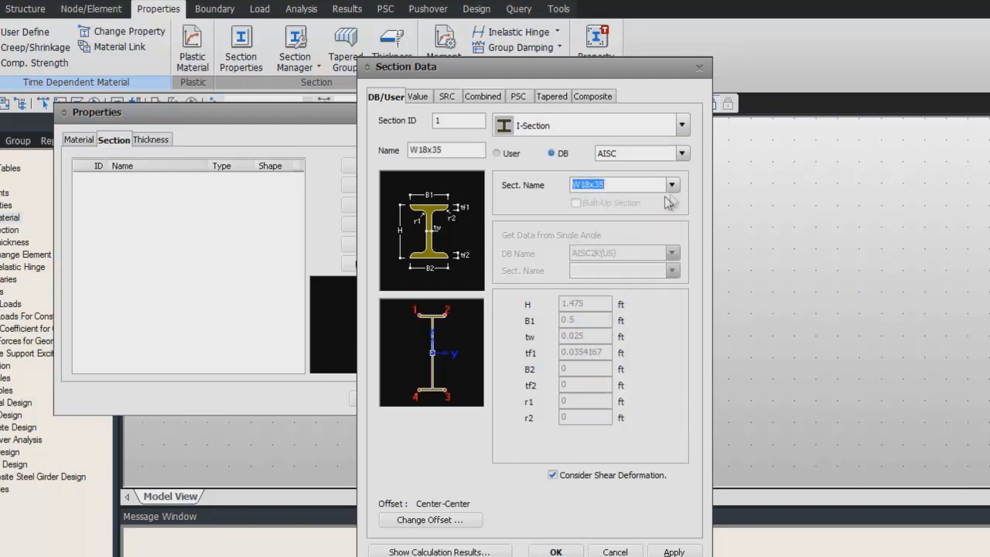
click(675, 550)
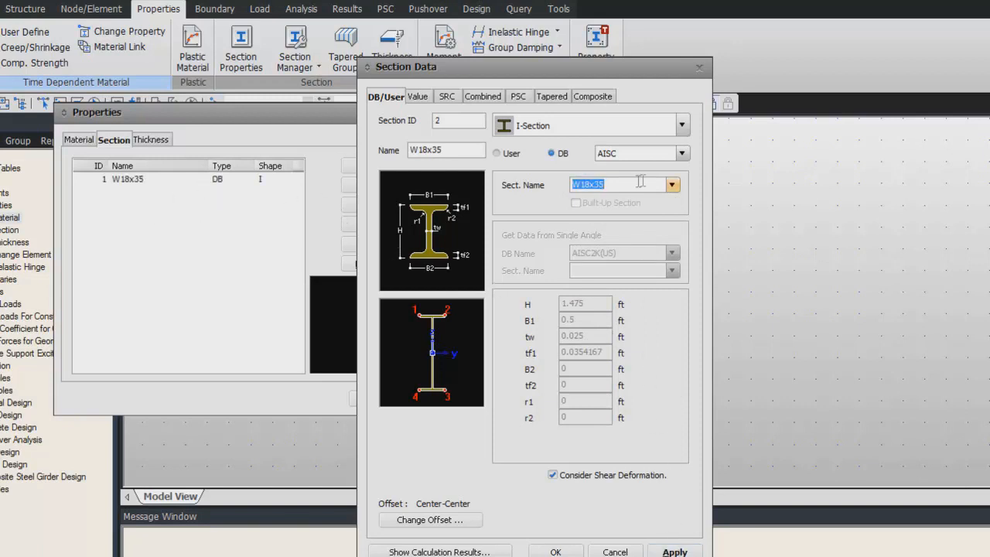
- Add AISC I-section W8x67 as section ID 2 and close the properties window
click(671, 184)
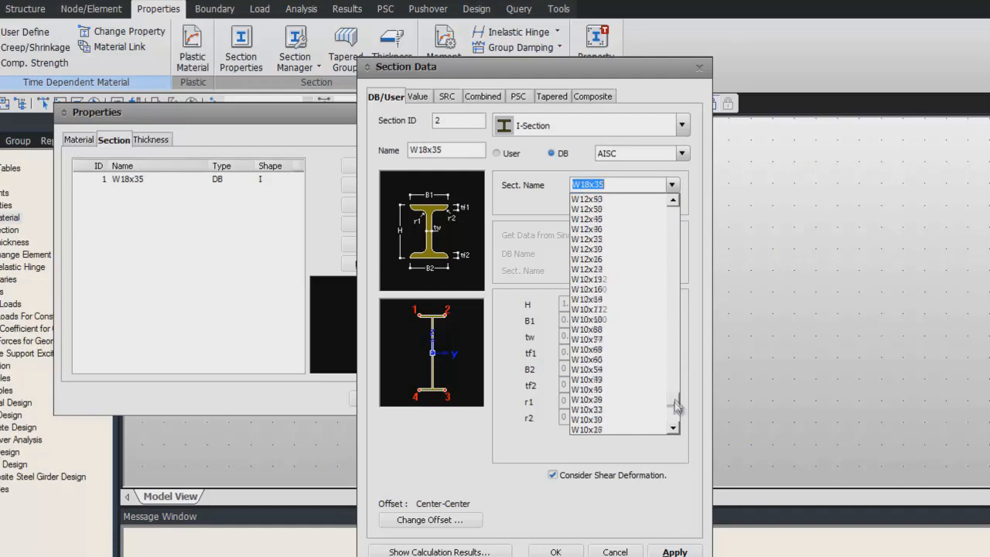
scroll(down, 3)
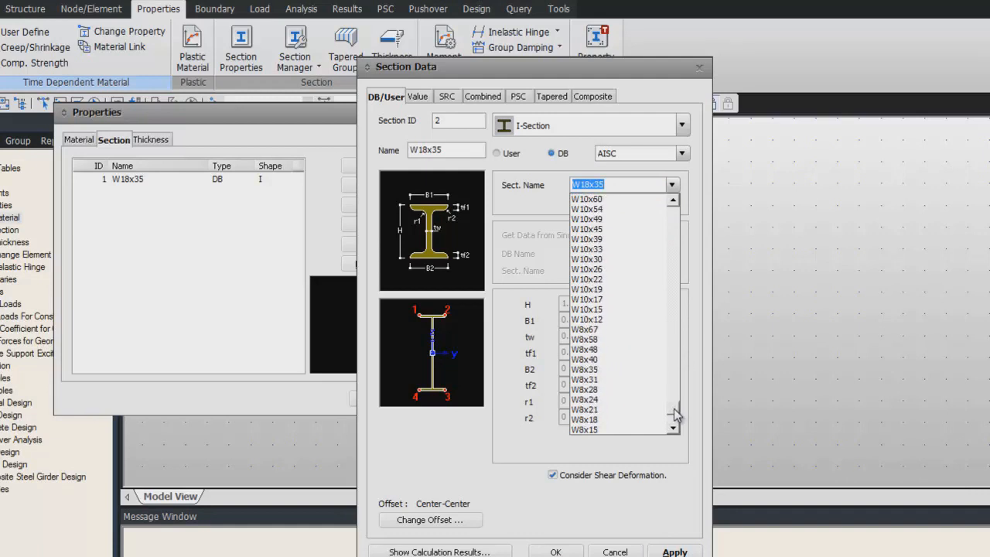
scroll(down, 3)
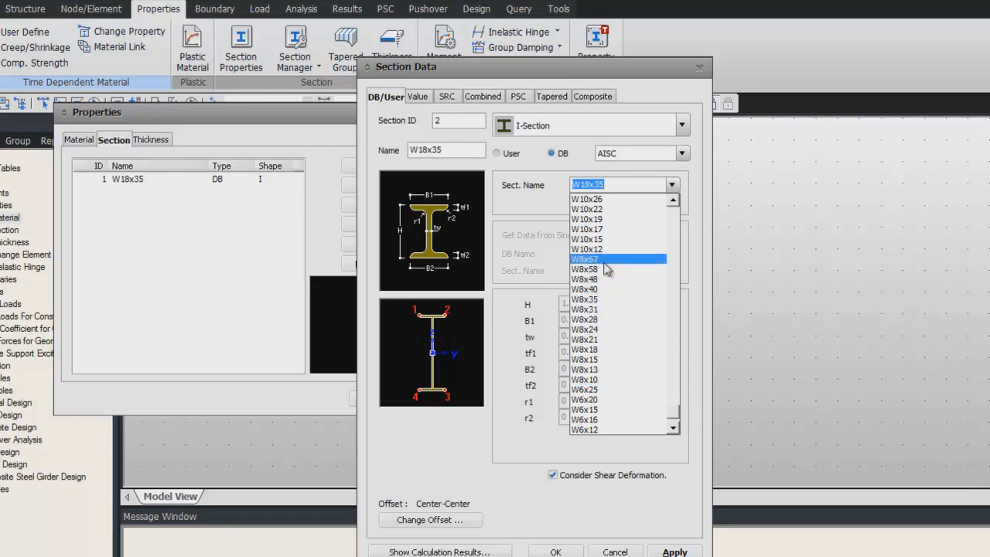
click(608, 258)
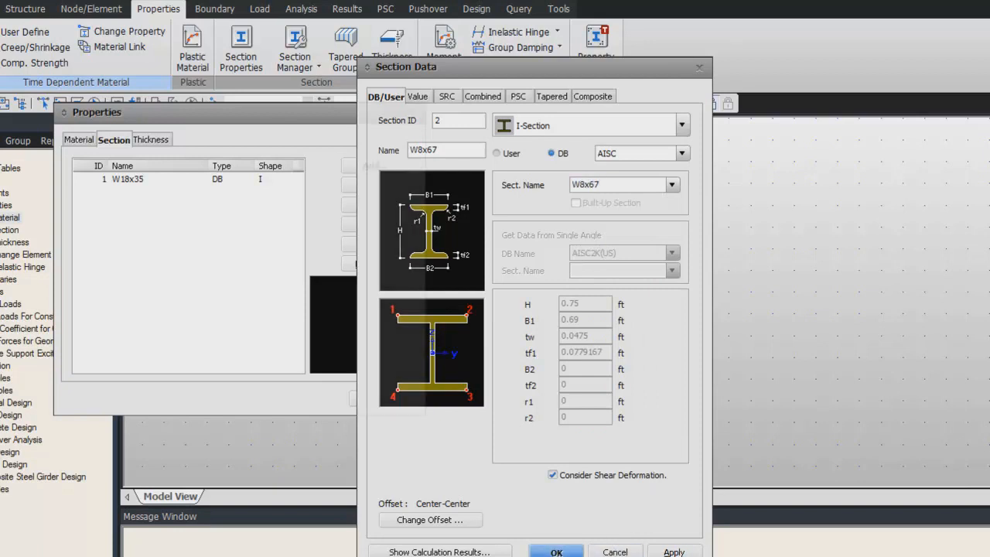
click(555, 550)
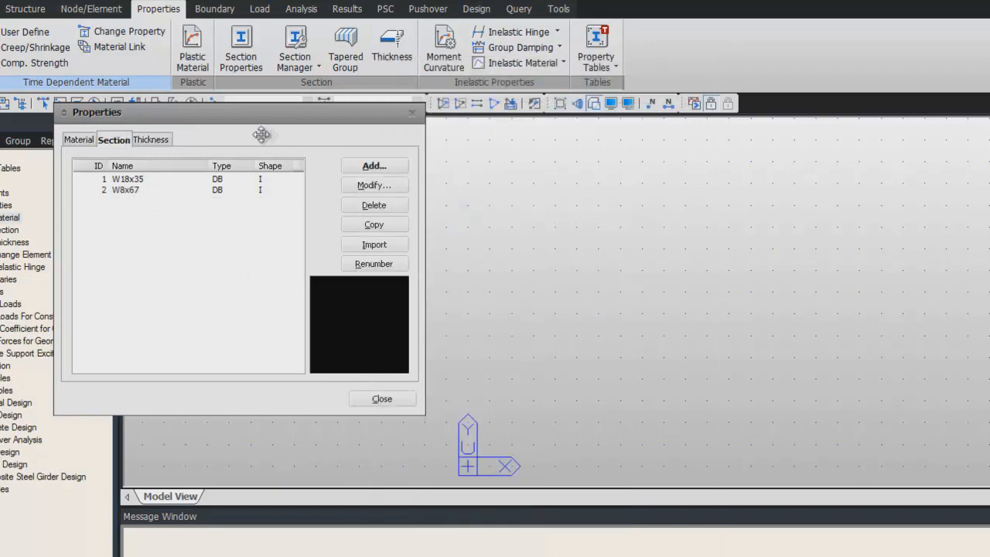
click(374, 398)
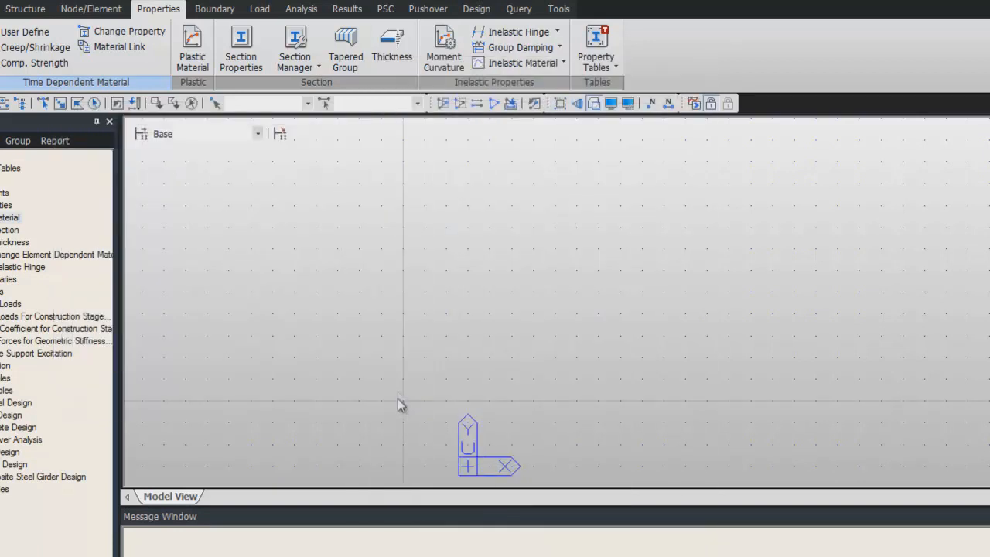